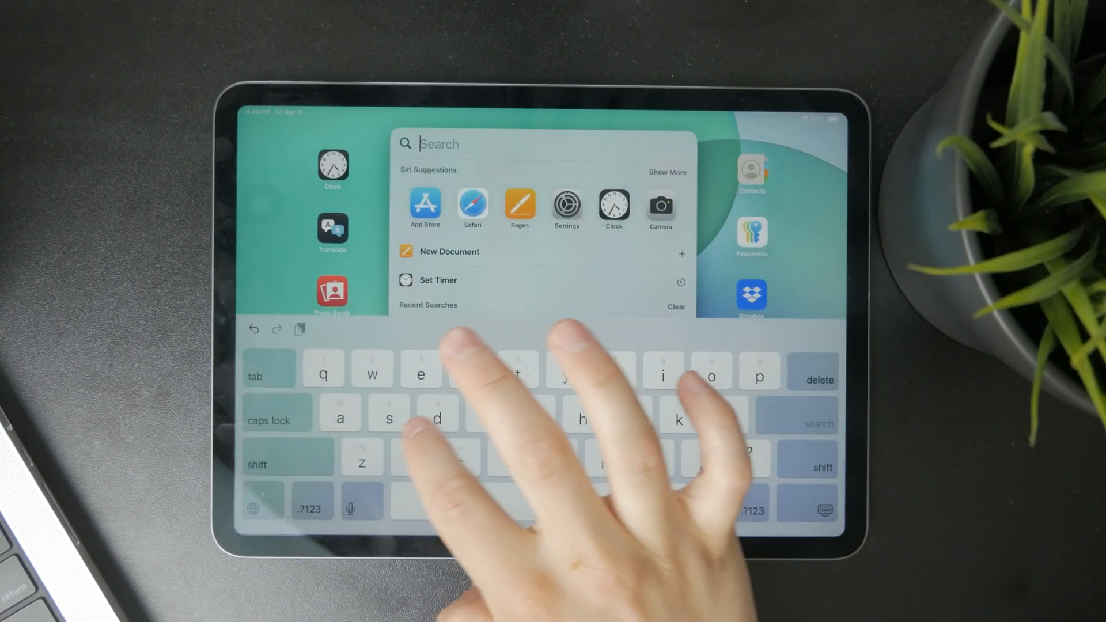
# Search 'spotify' in Spotlight, then dismiss the search back to the Home Screen.
pyautogui.write('spotify')
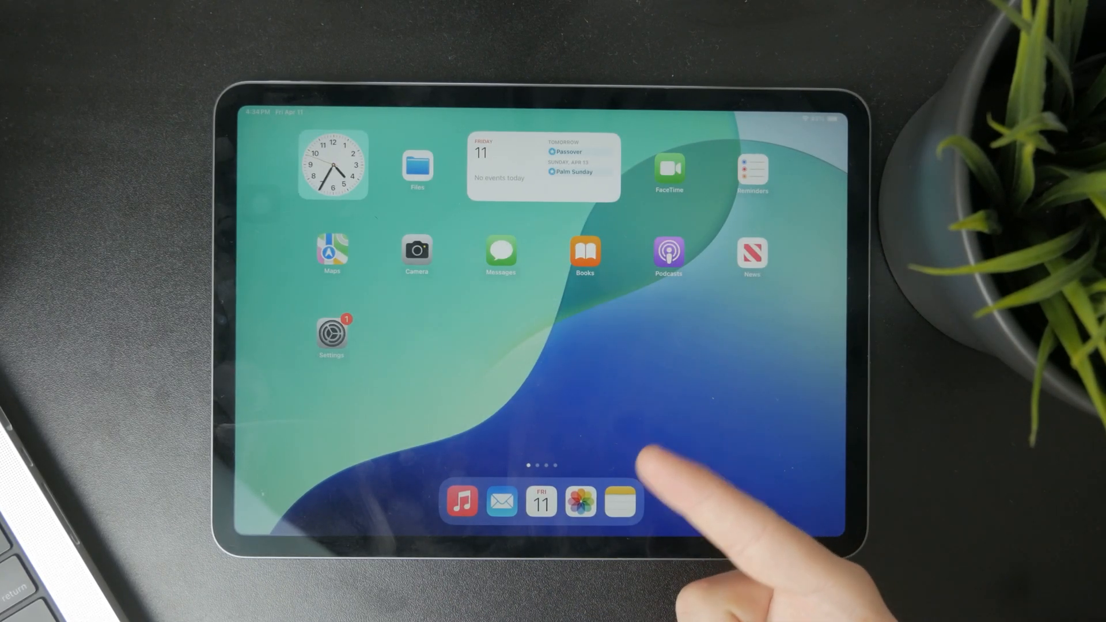
pyautogui.moveTo(705, 494)
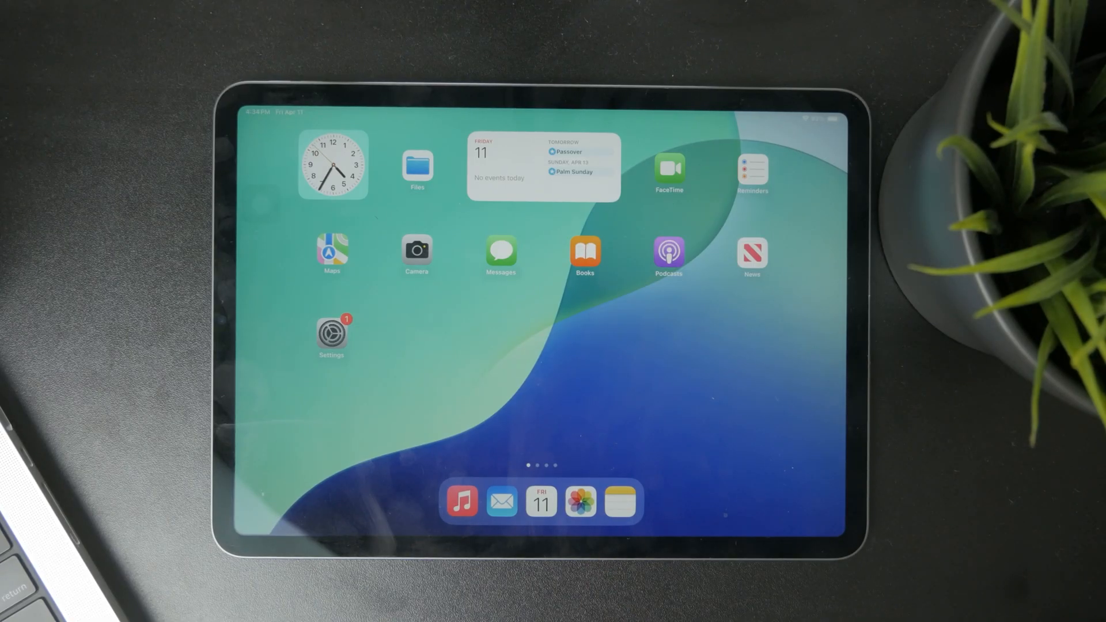
# Create a 0 h 12 min 15 sec timer with When Timer Ends set to Stop Playing.
pyautogui.hscroll(-3)
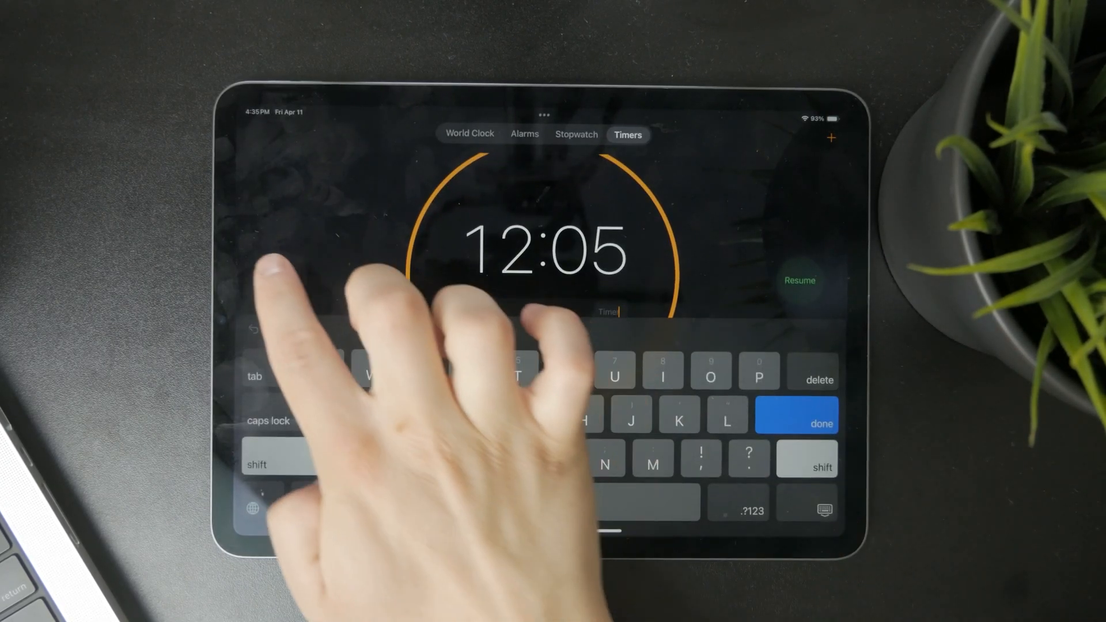
pyautogui.click(796, 415)
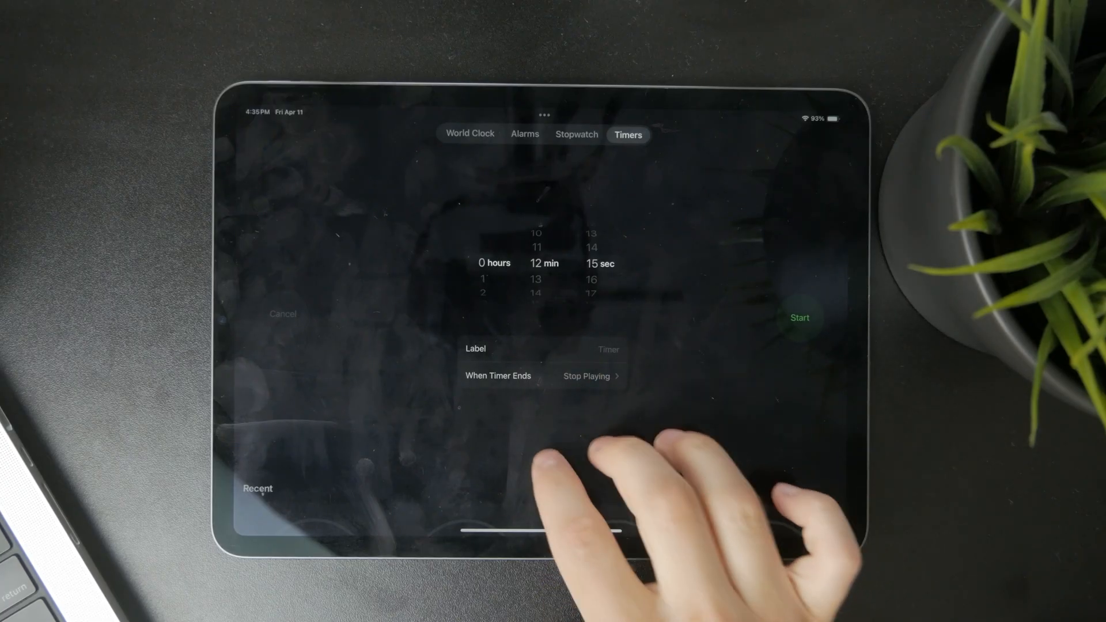